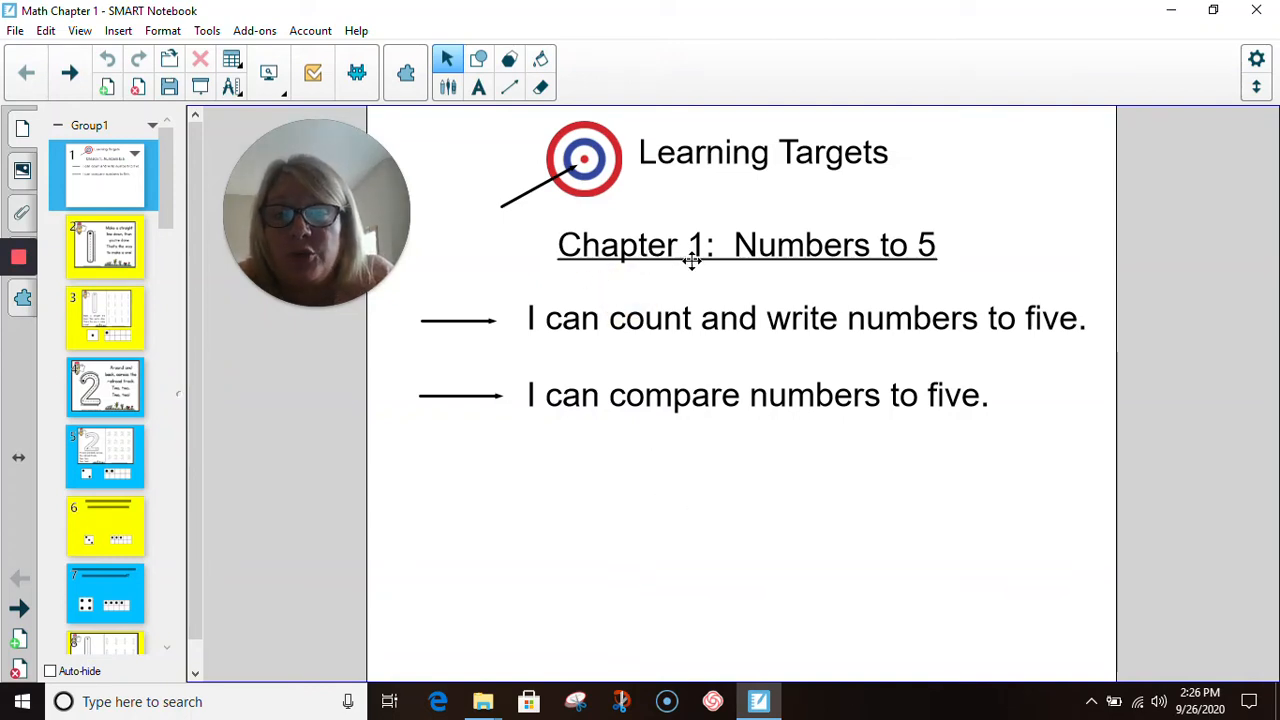
mouse_move(824, 262)
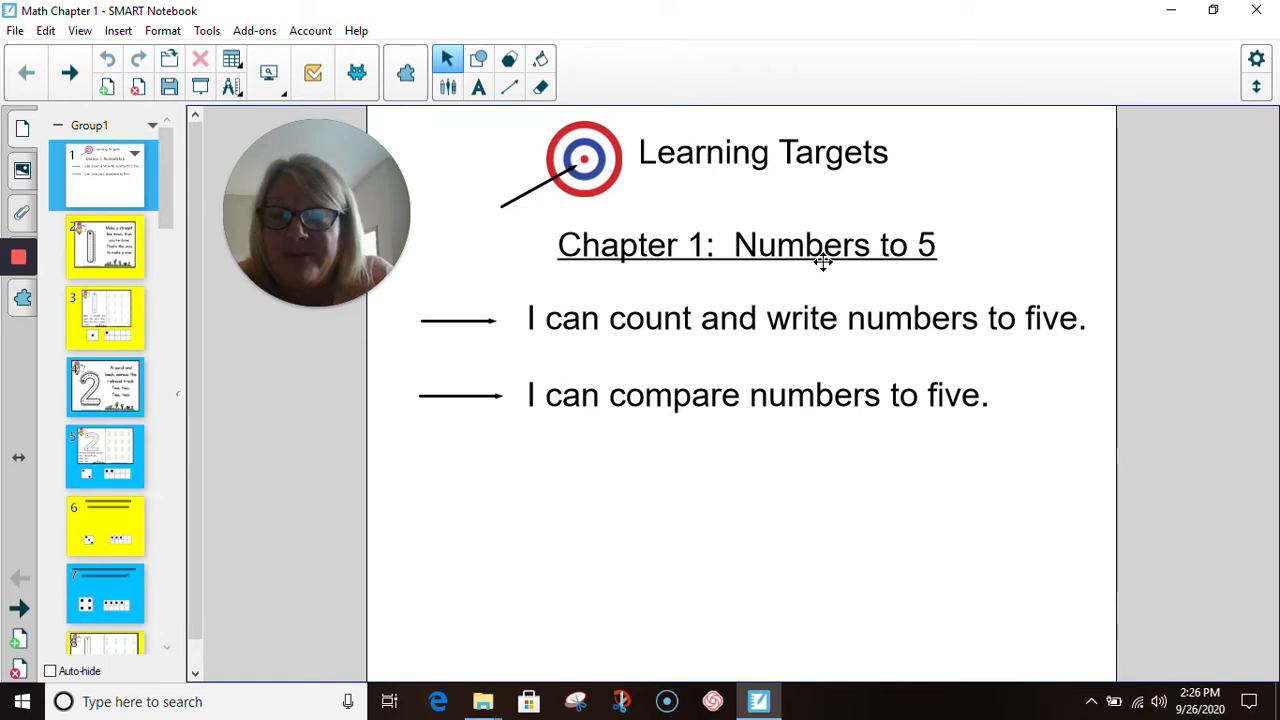
mouse_move(500, 352)
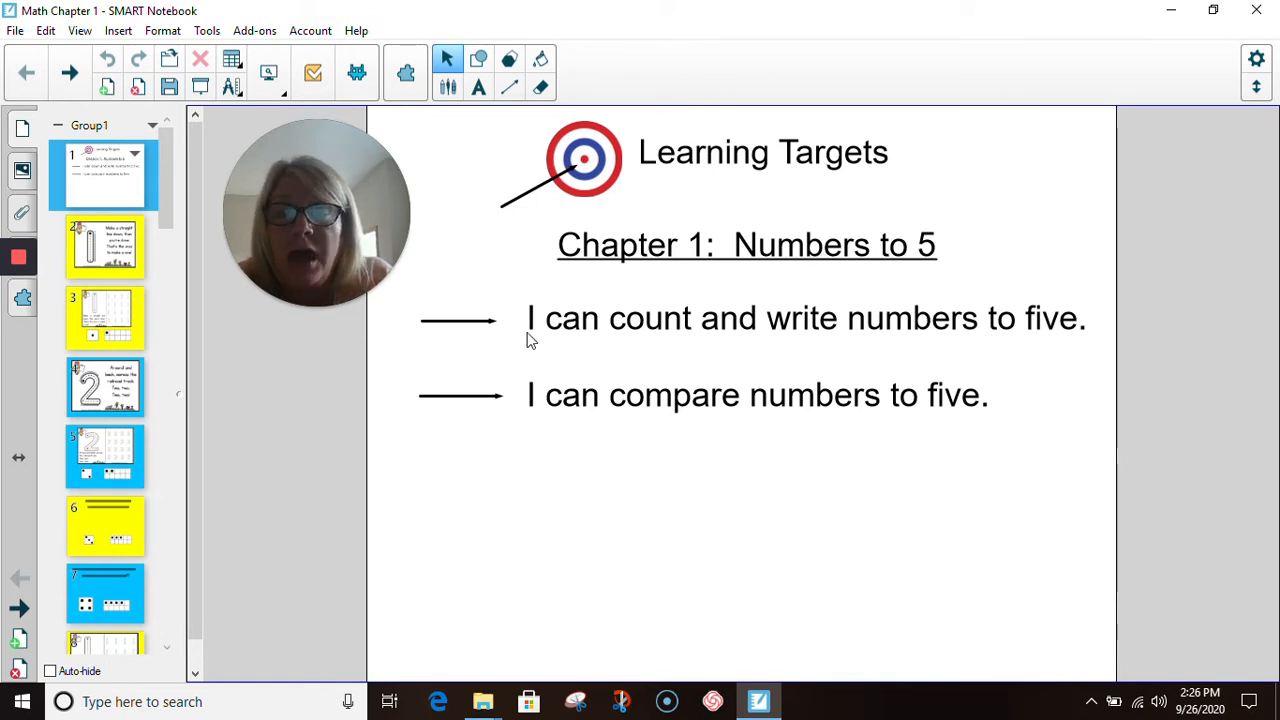
mouse_move(1020, 346)
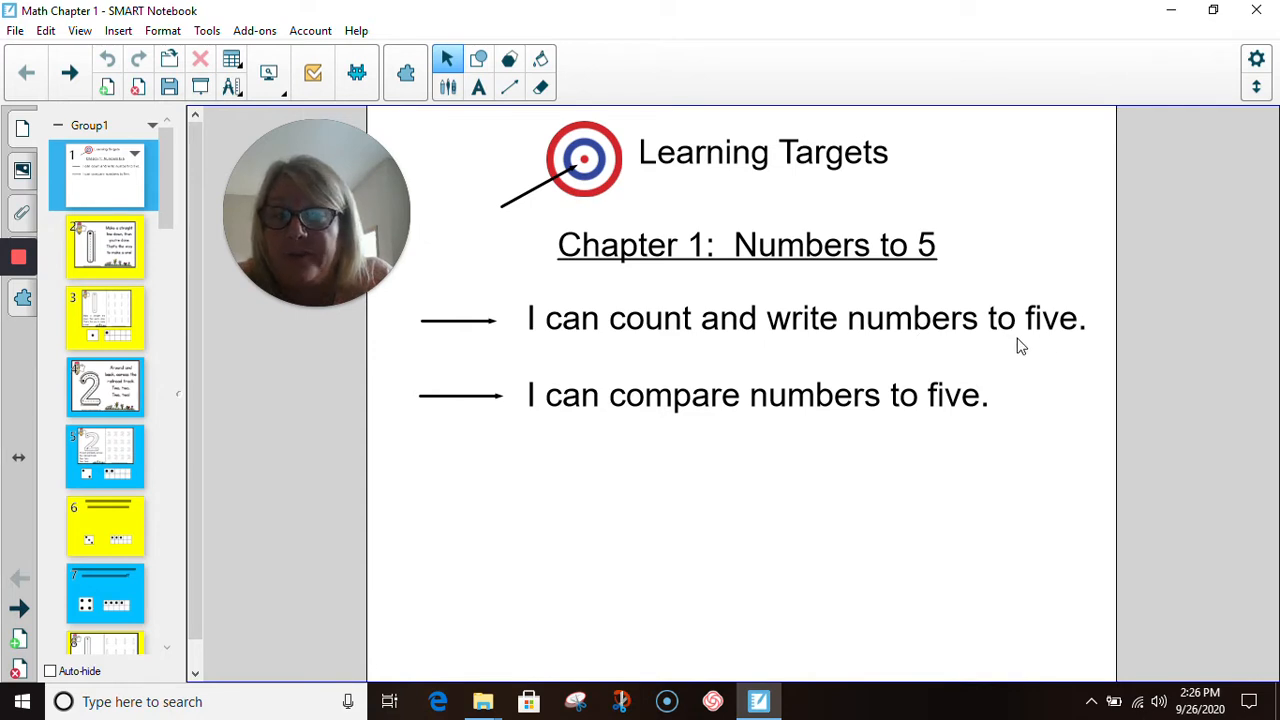
mouse_move(620, 440)
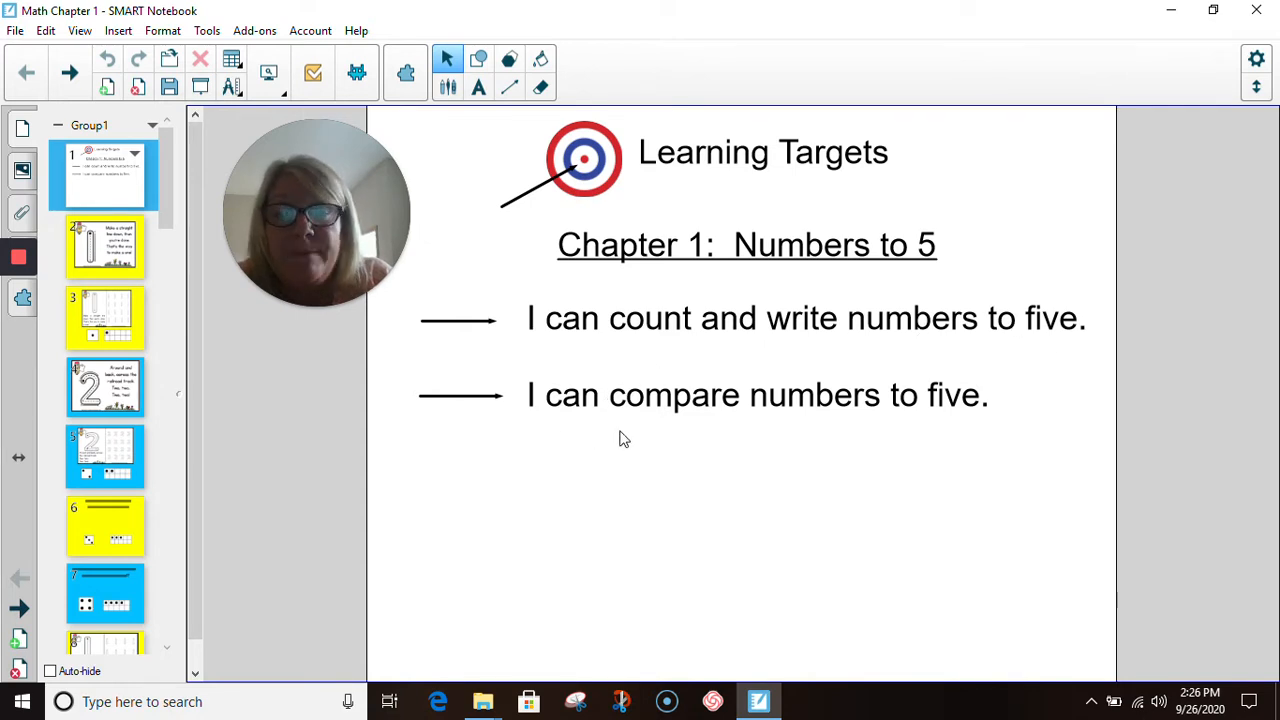
mouse_move(288, 390)
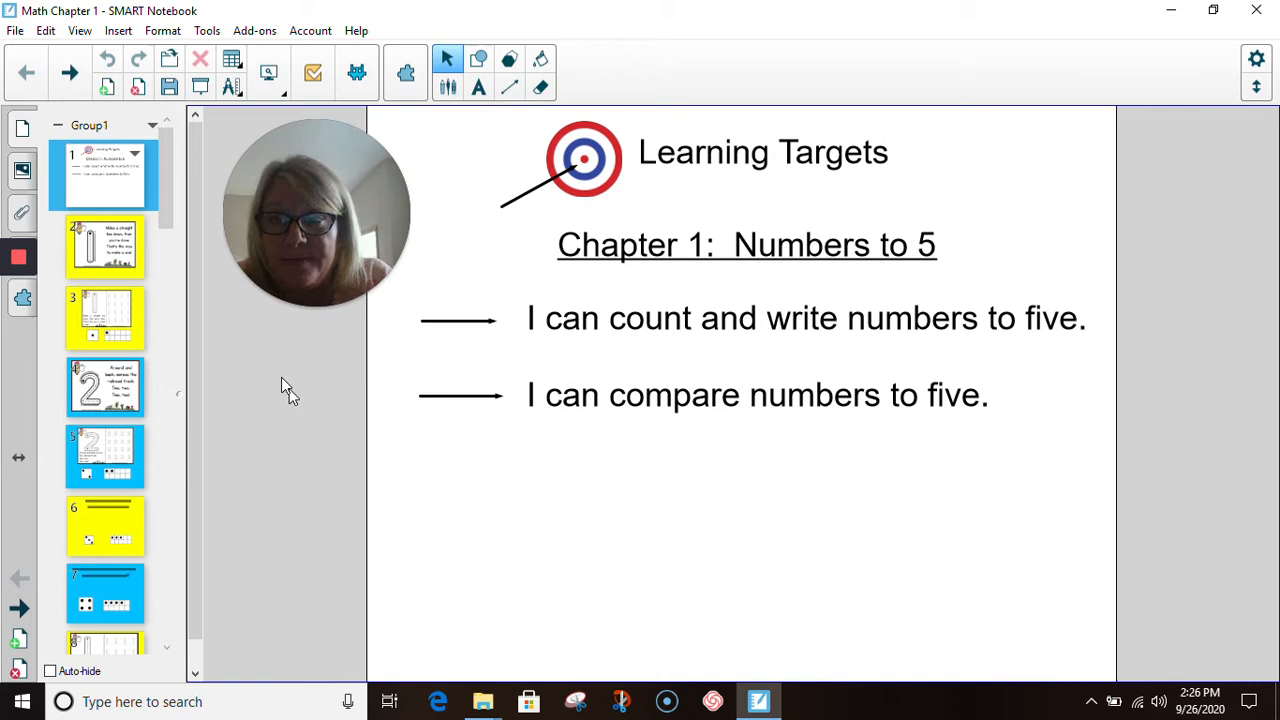
Switch to the slide with the rhyme for writing the number one.
left_click(104, 246)
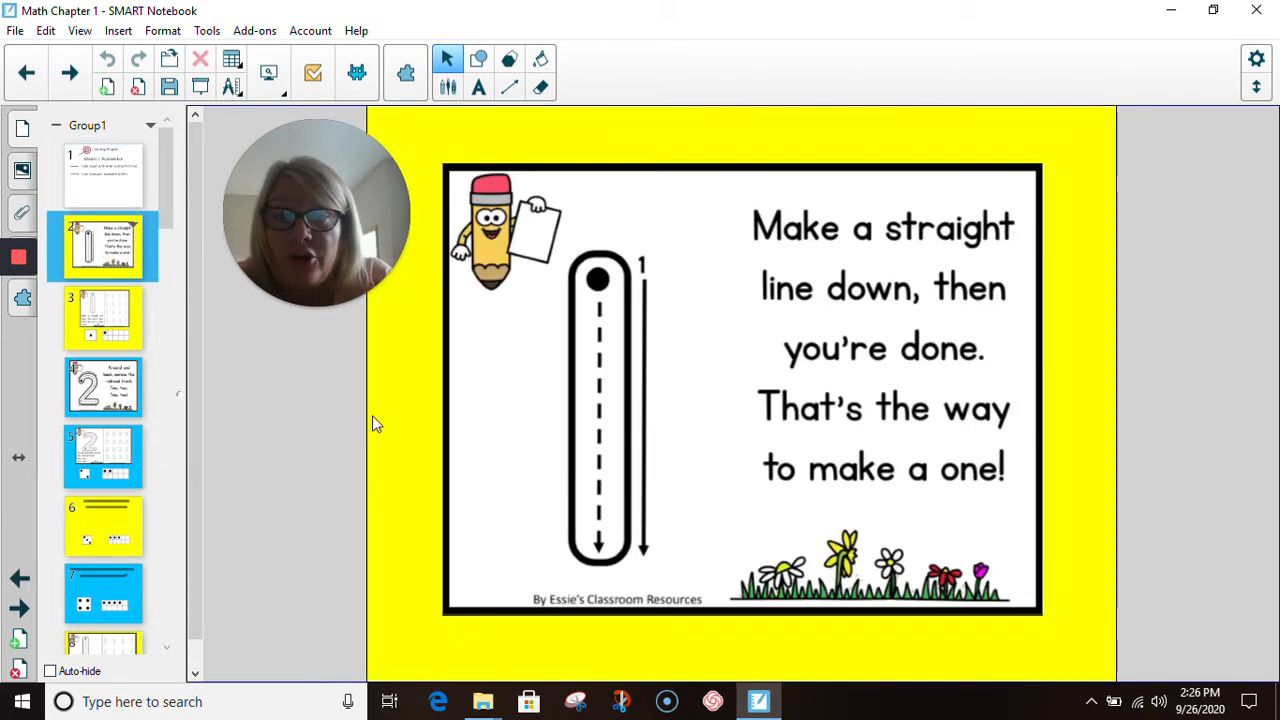
mouse_move(304, 452)
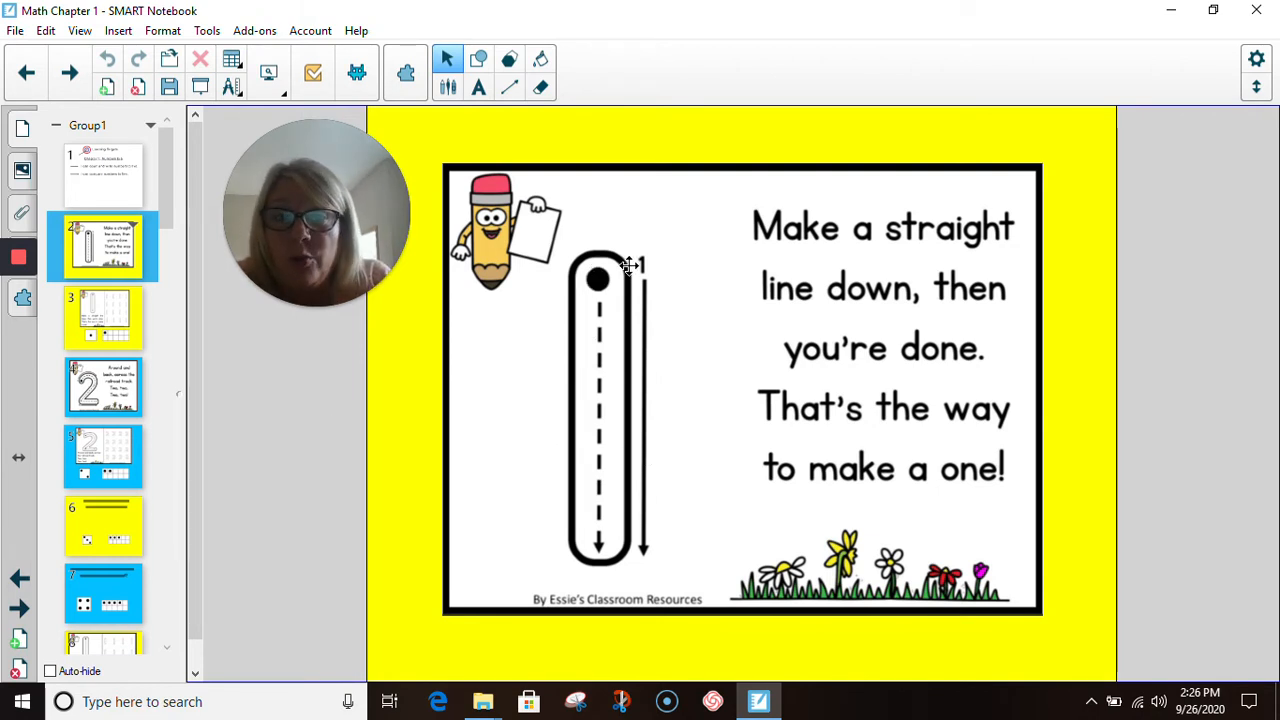
mouse_move(710, 248)
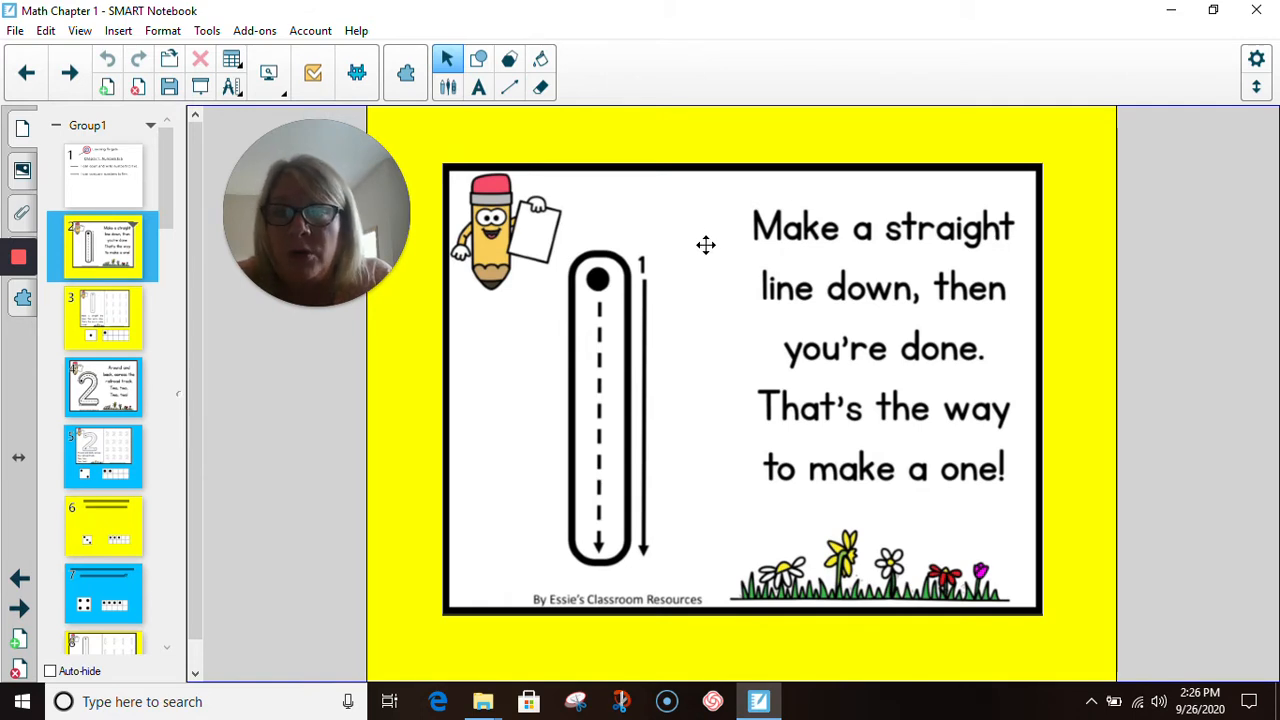
mouse_move(810, 272)
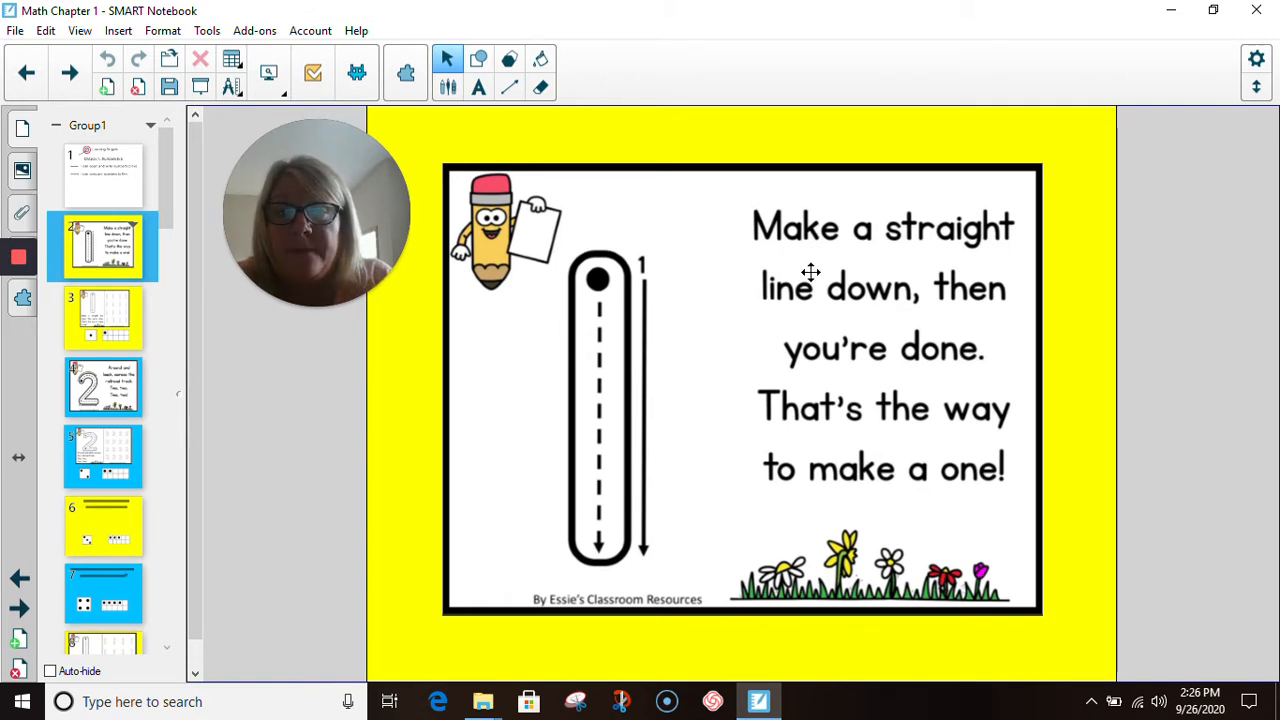
mouse_move(890, 316)
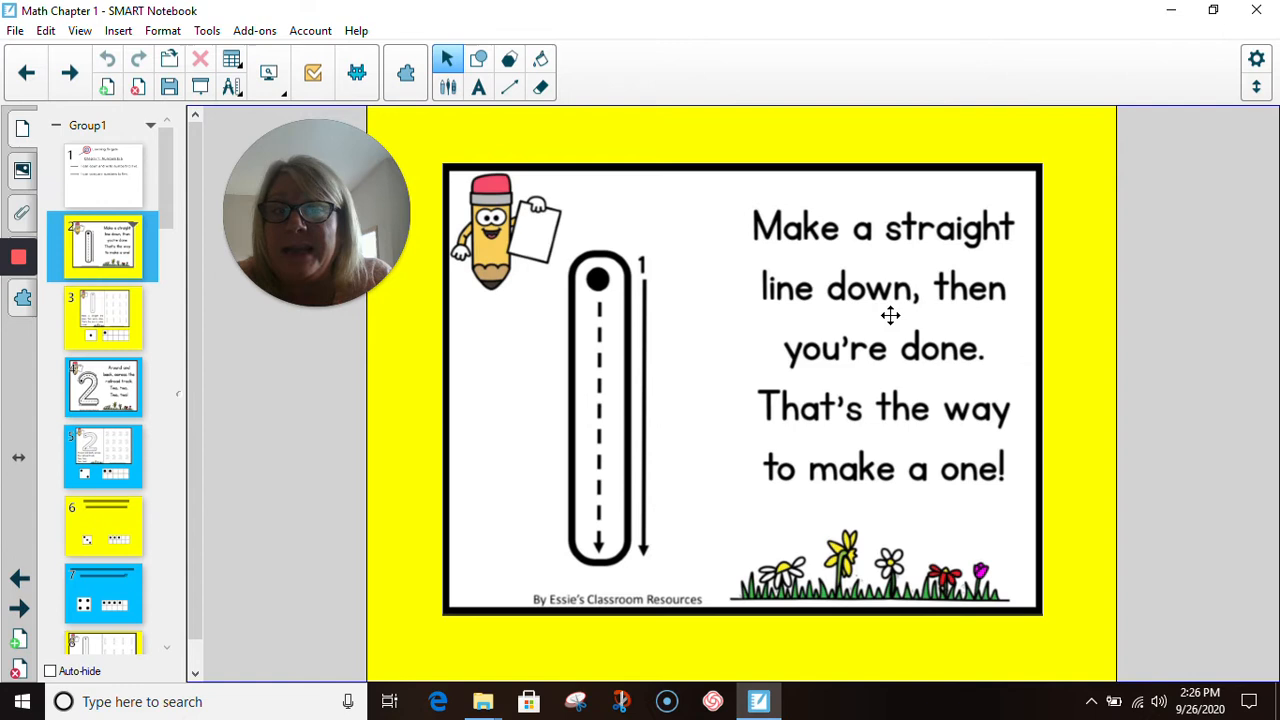
mouse_move(868, 374)
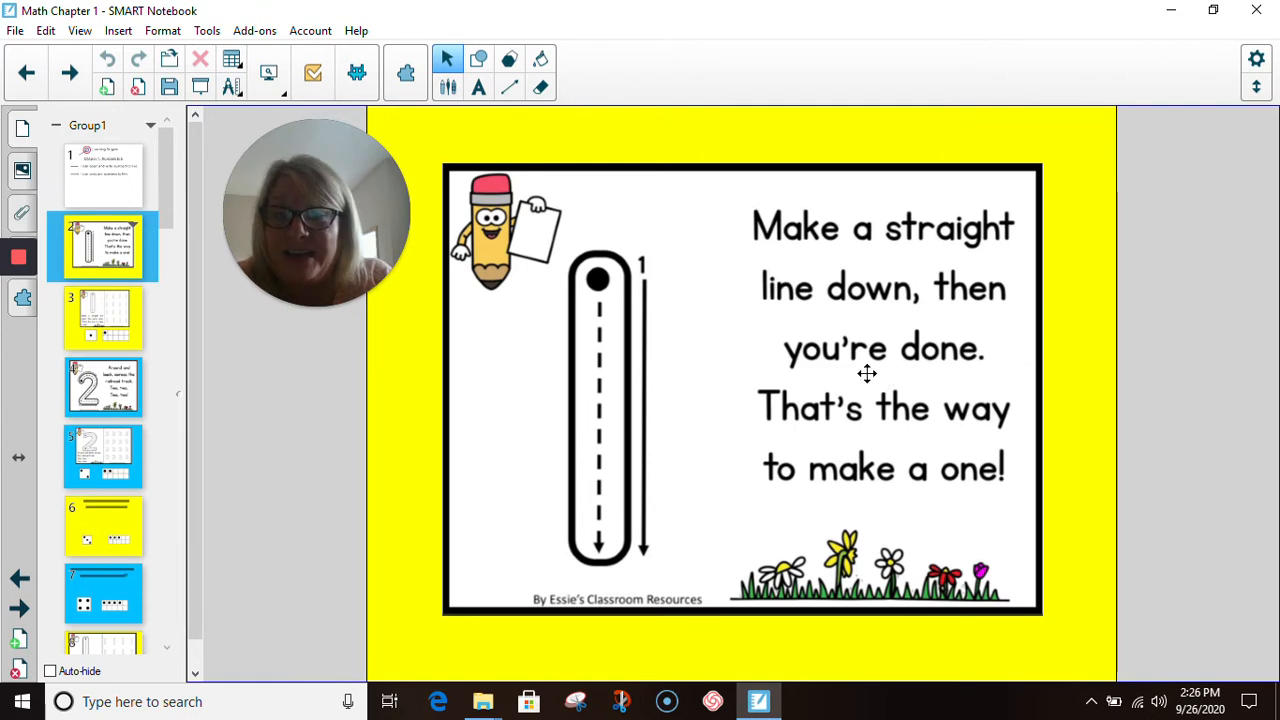
mouse_move(892, 526)
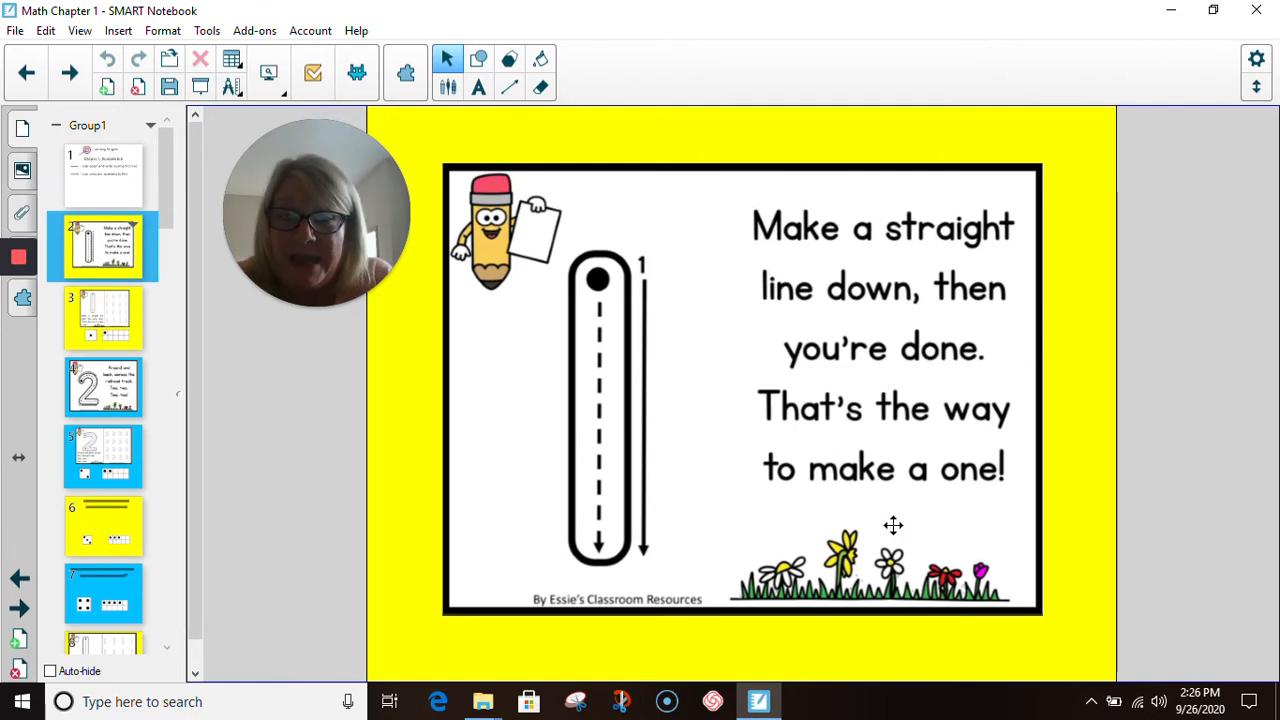
mouse_move(808, 316)
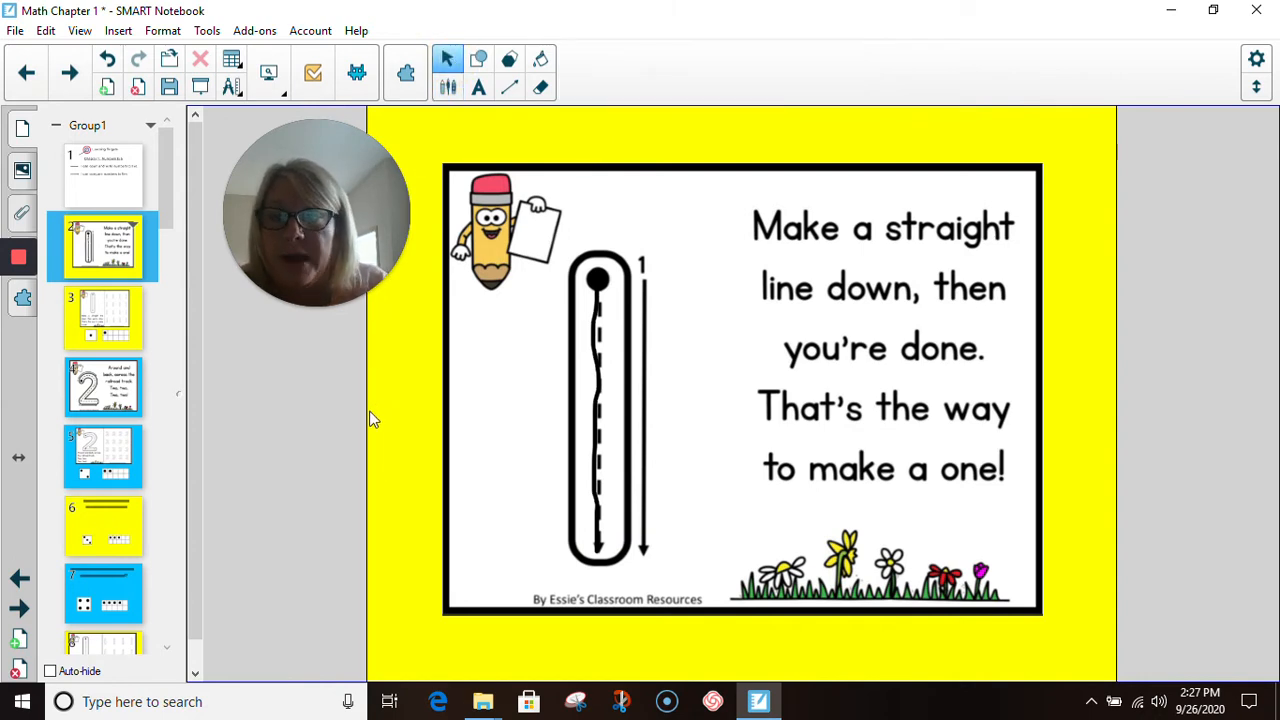
Switch to the number-one practice slide with stroke rows, die and ten-frame.
left_click(104, 318)
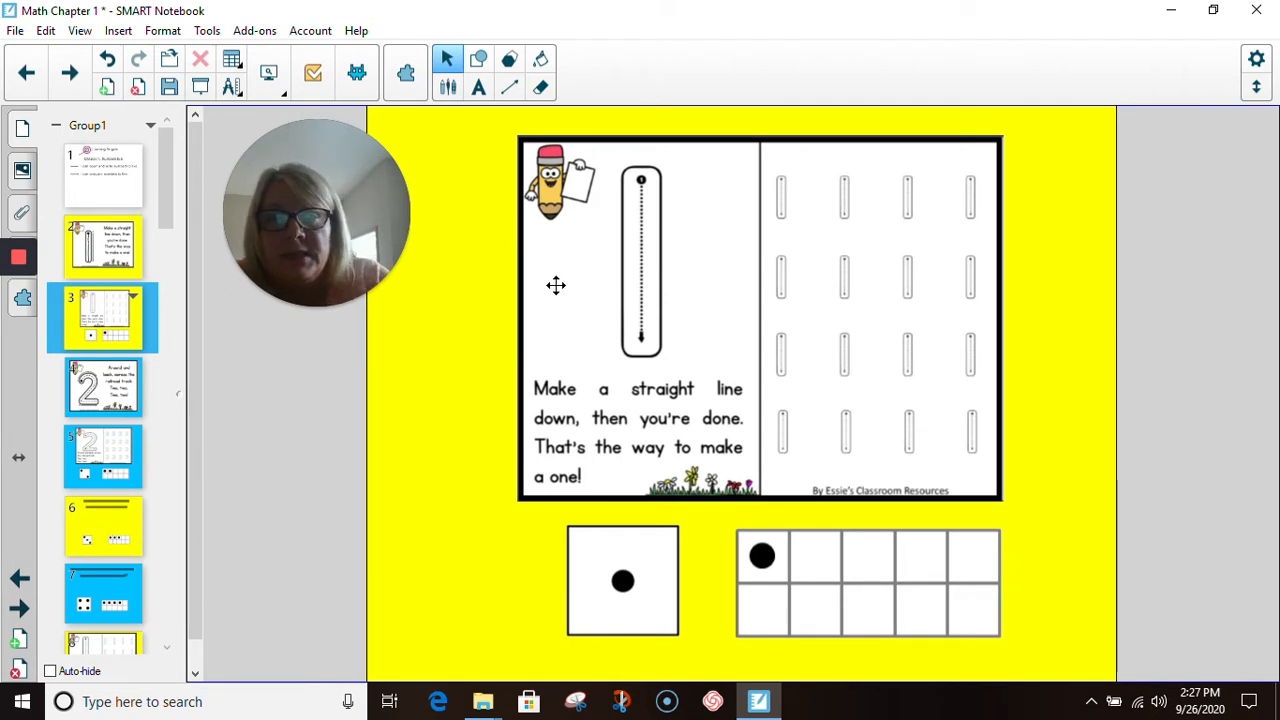
mouse_move(642, 240)
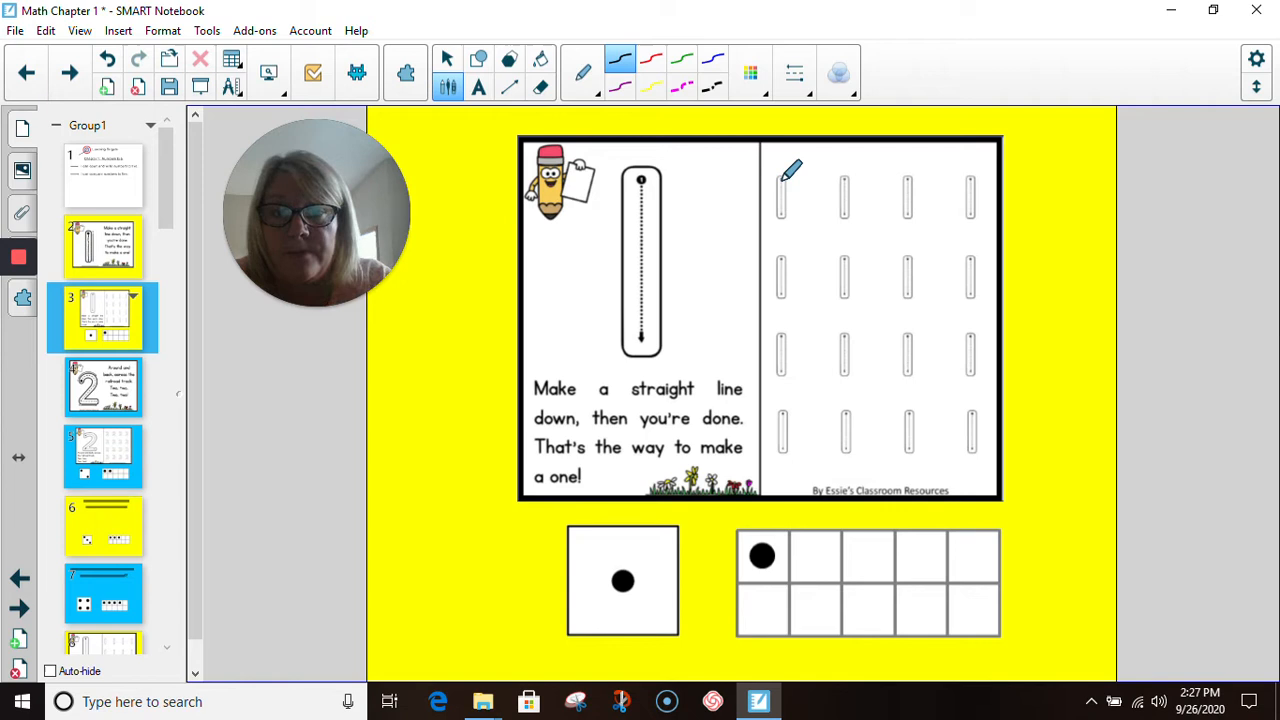
mouse_move(784, 204)
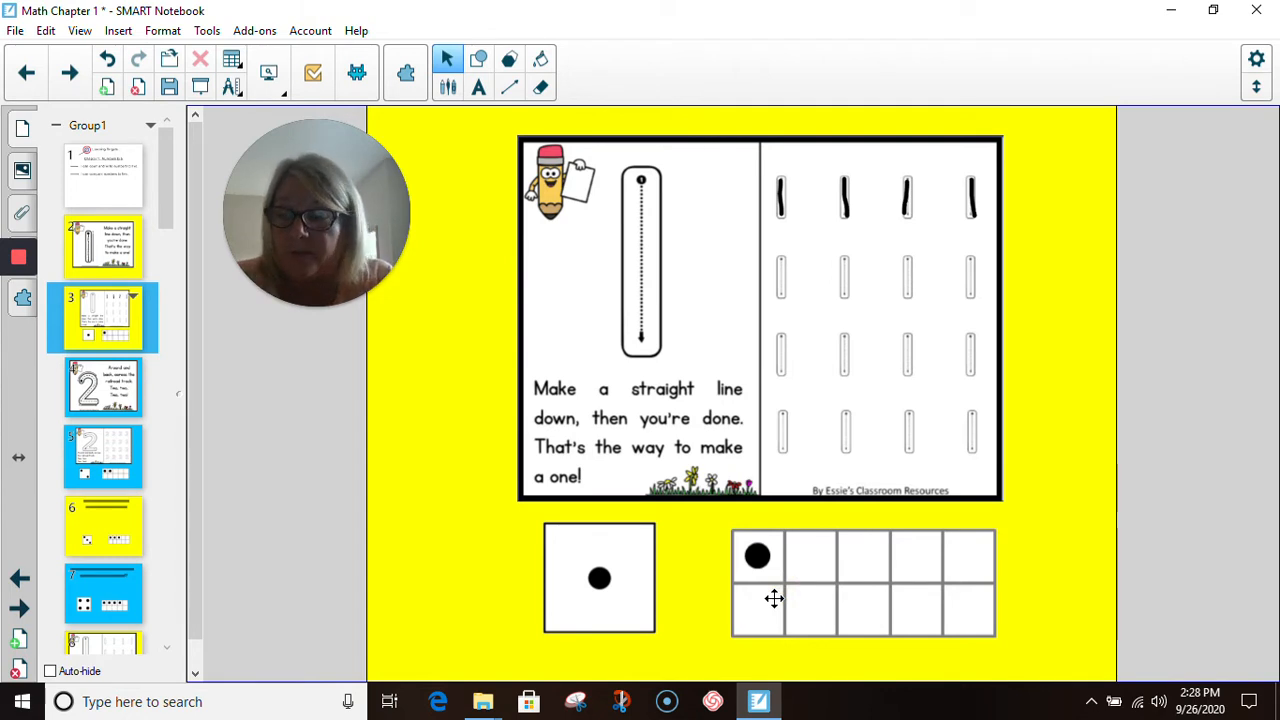
mouse_move(736, 532)
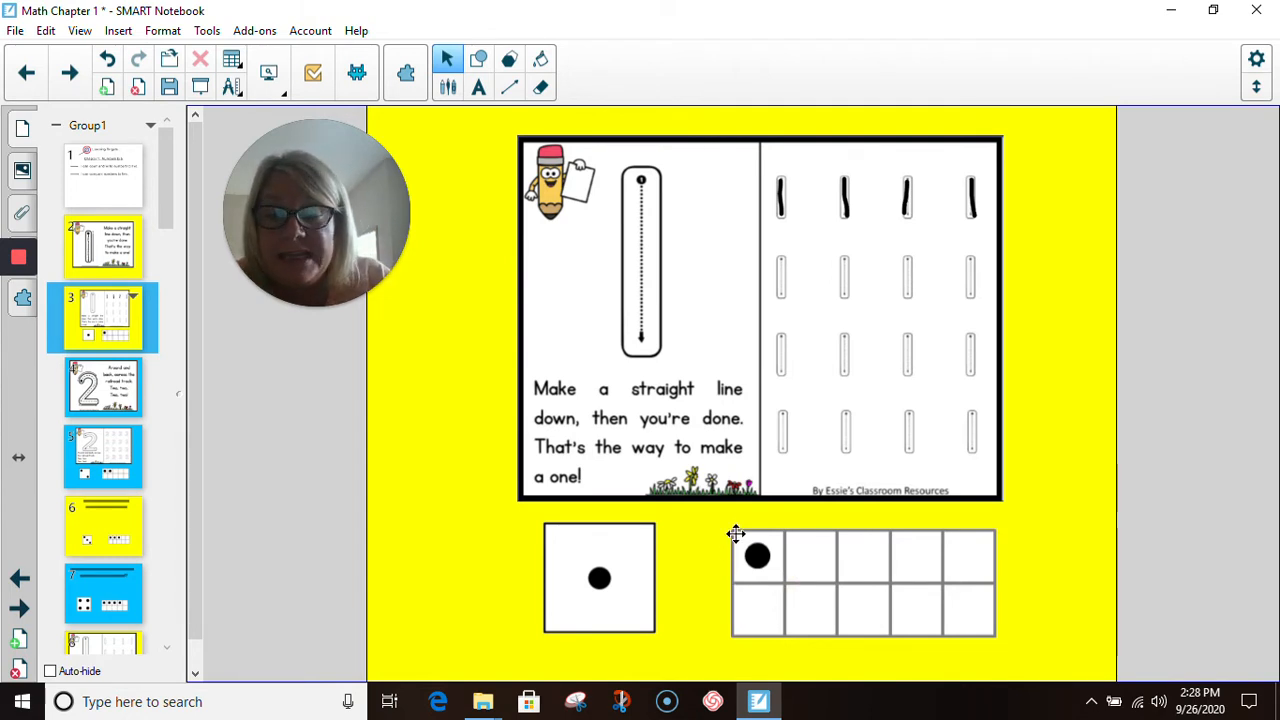
mouse_move(724, 576)
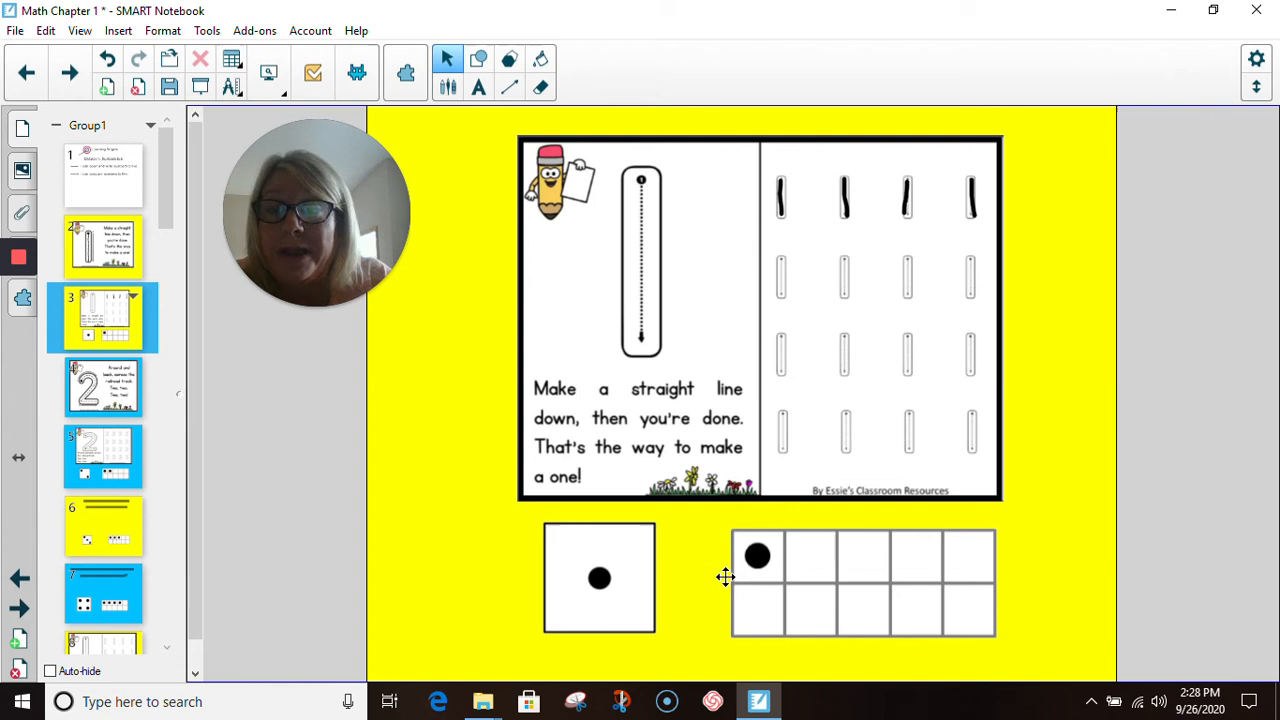
mouse_move(784, 640)
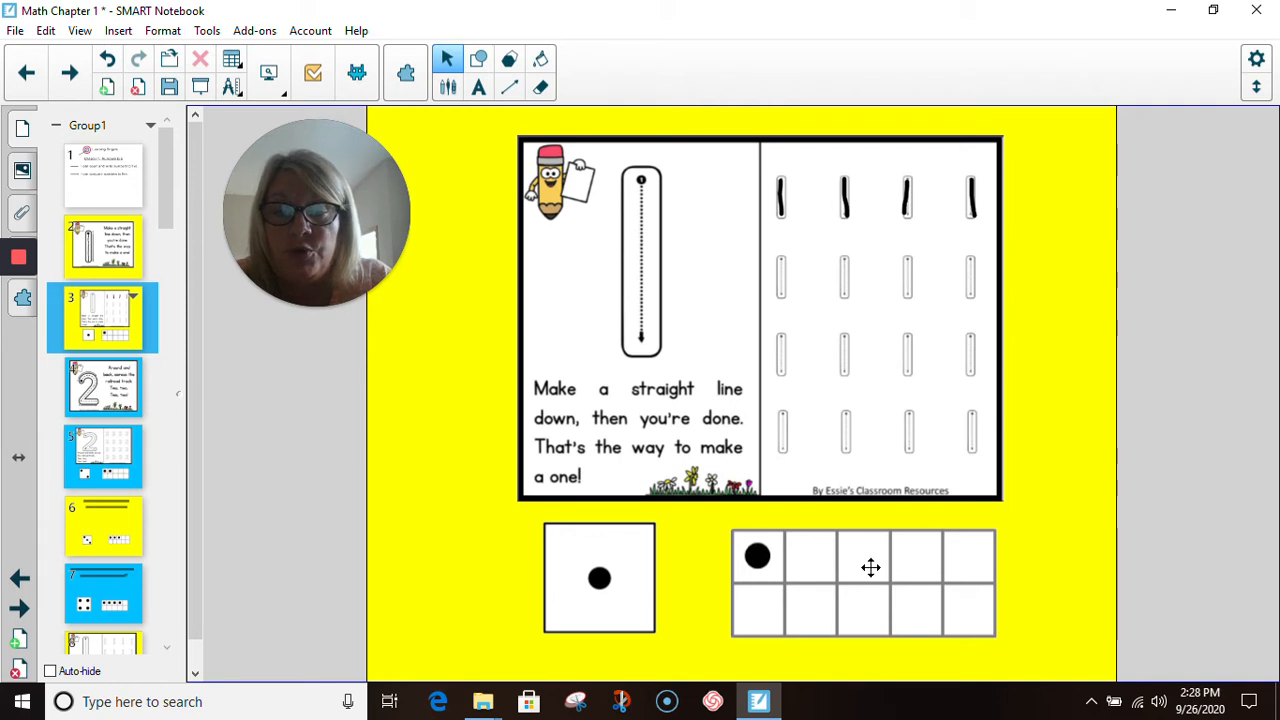
mouse_move(984, 550)
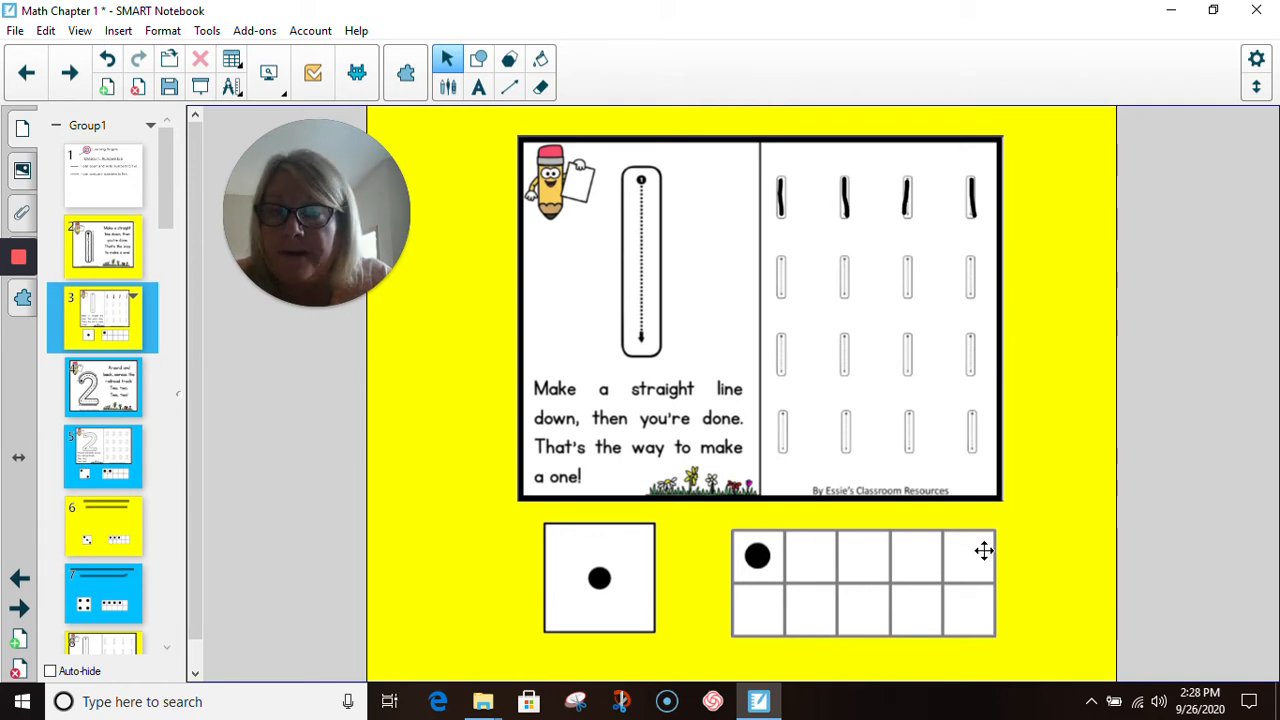
mouse_move(760, 612)
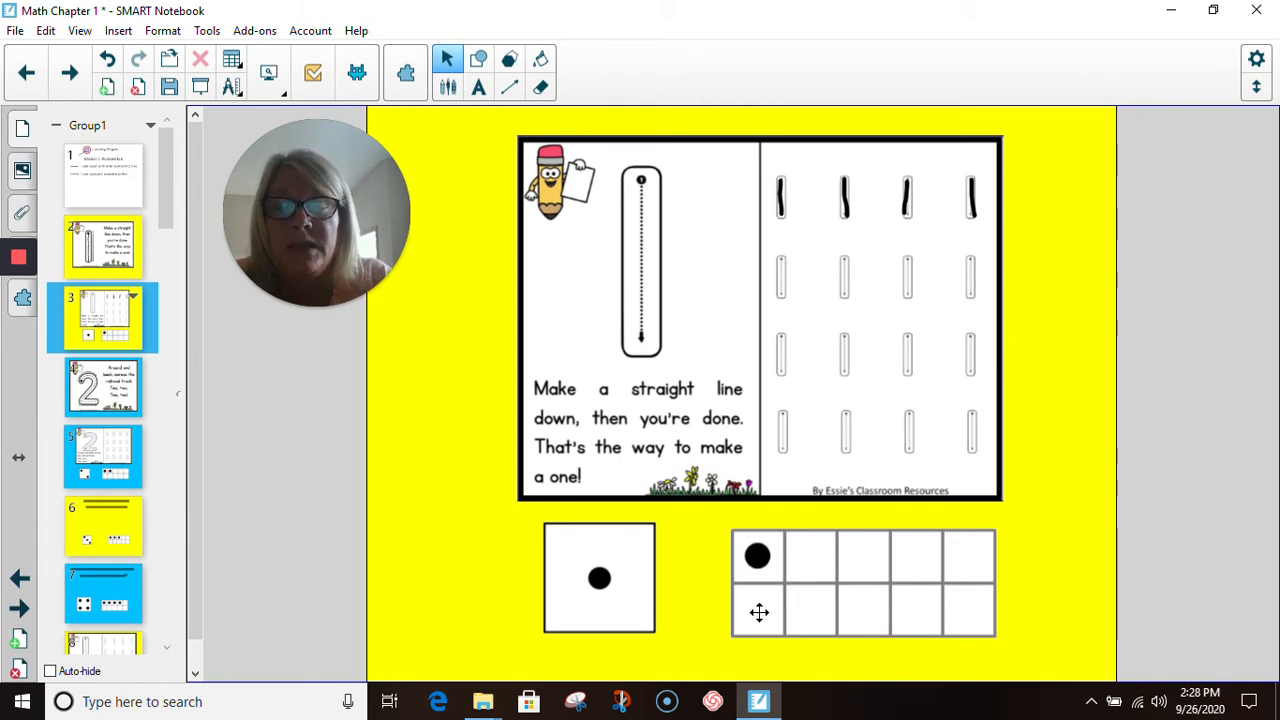
mouse_move(862, 608)
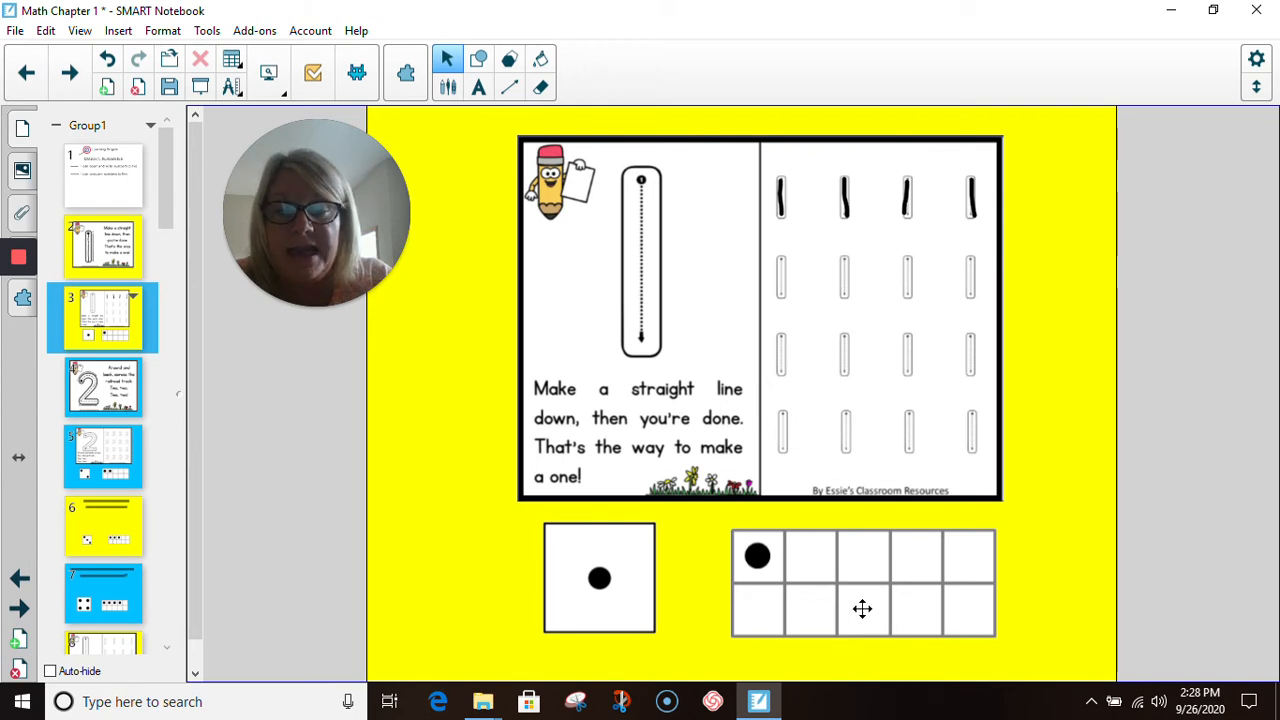
mouse_move(972, 610)
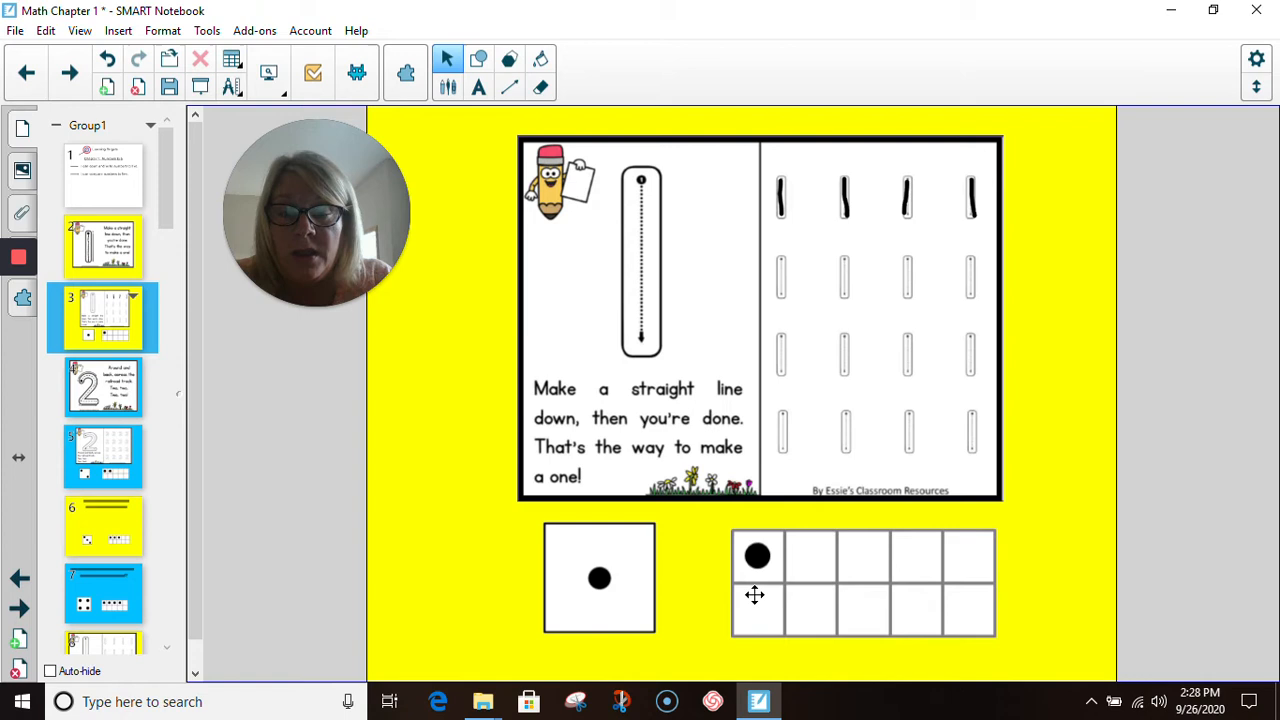
mouse_move(700, 568)
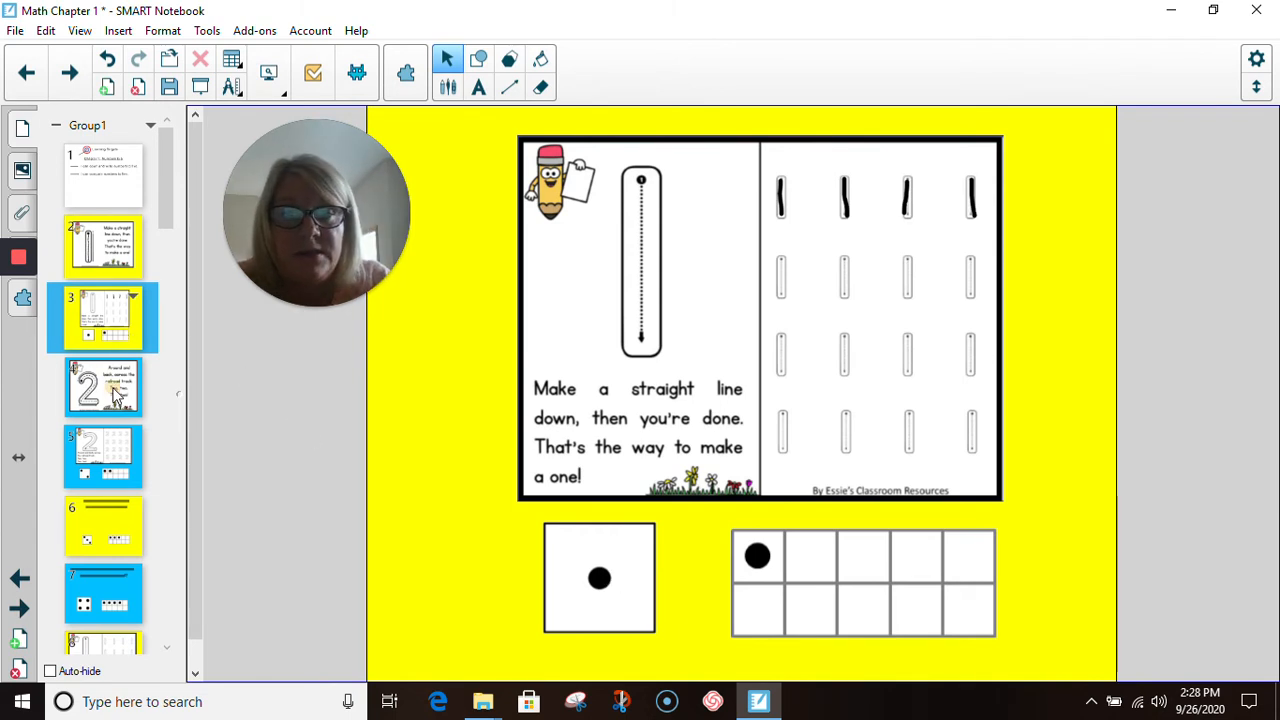
Switch to the slide showing the large number 2 and its tracing rhyme.
left_click(104, 388)
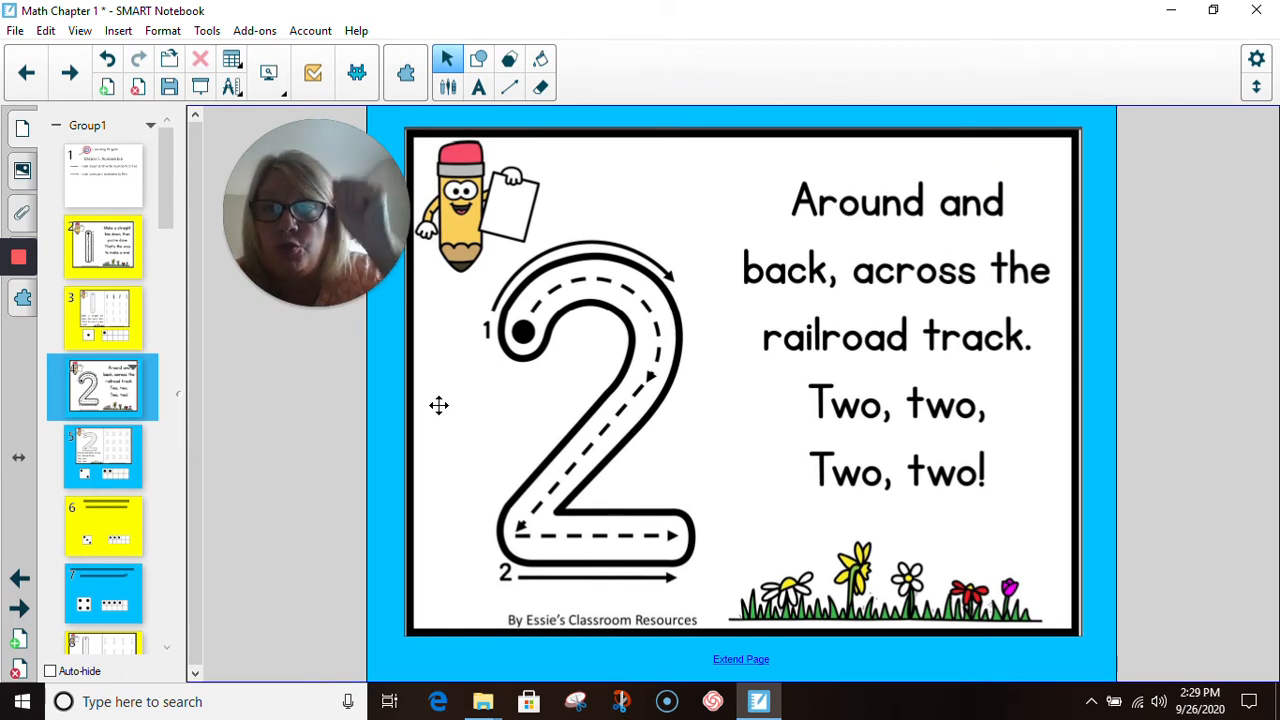
mouse_move(356, 358)
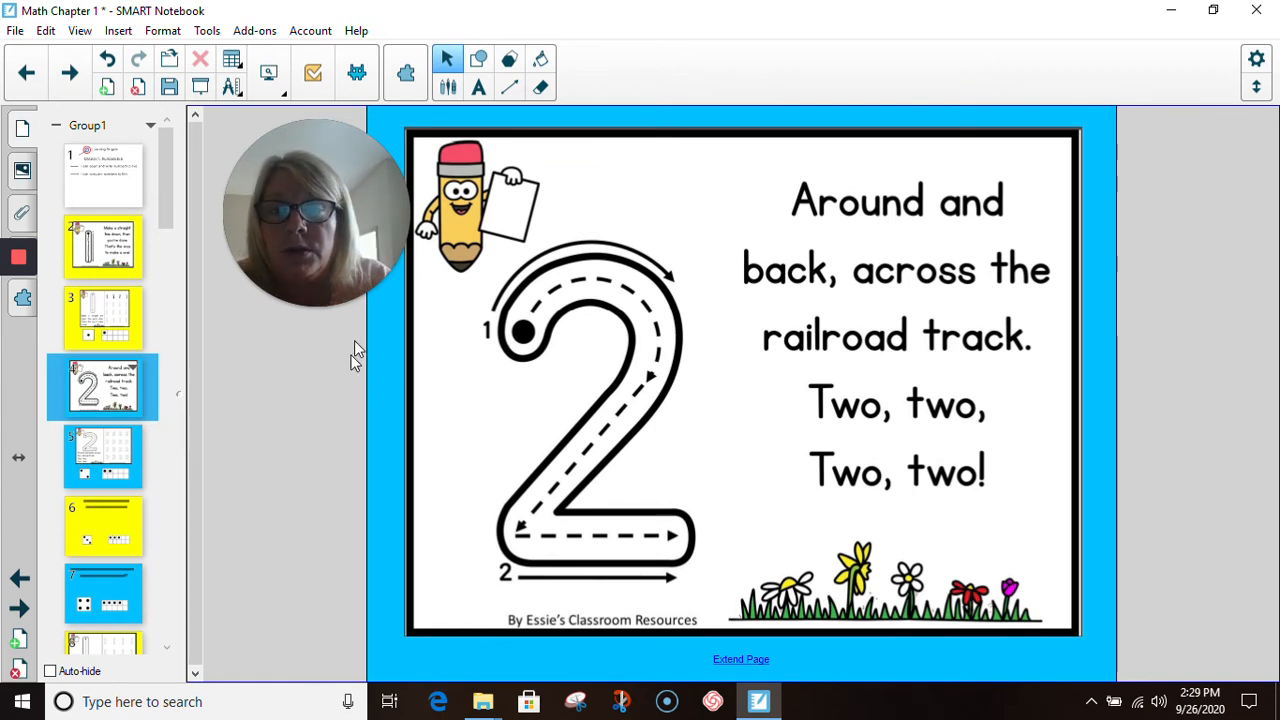
mouse_move(458, 112)
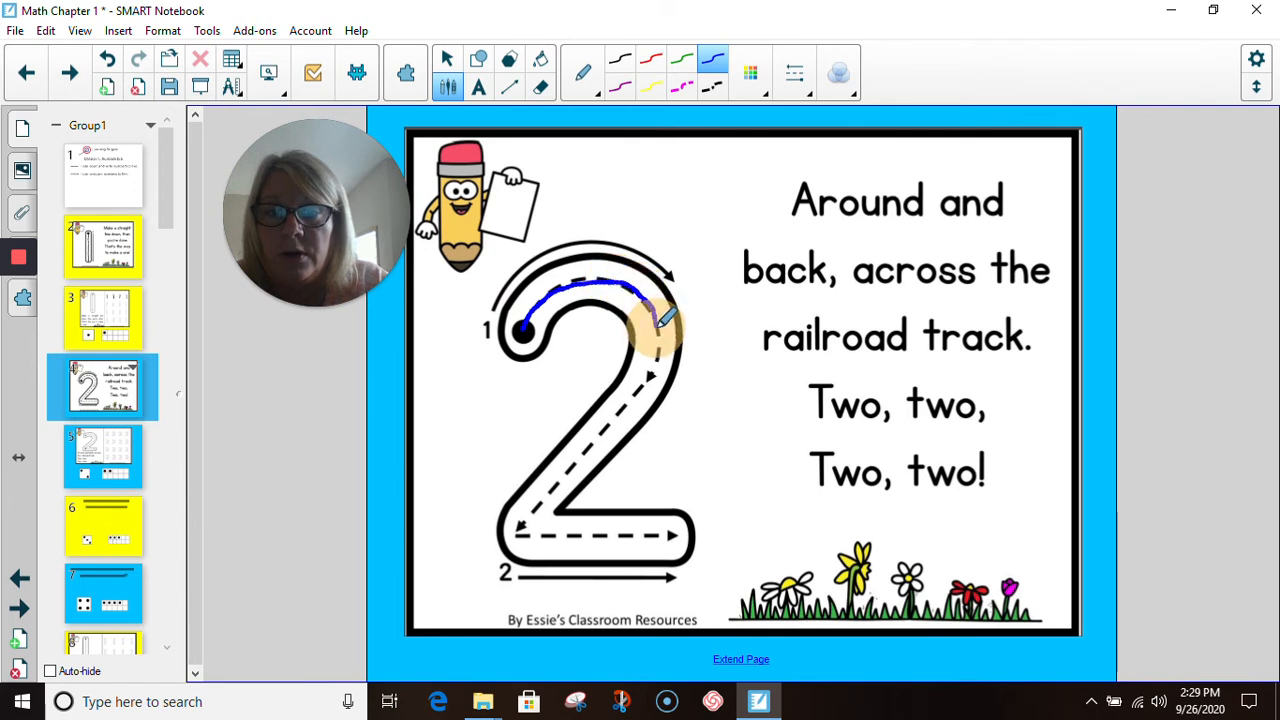
Trace the dashed path of the big number 2 in blue pen.
left_click_drag(650, 320, 560, 500)
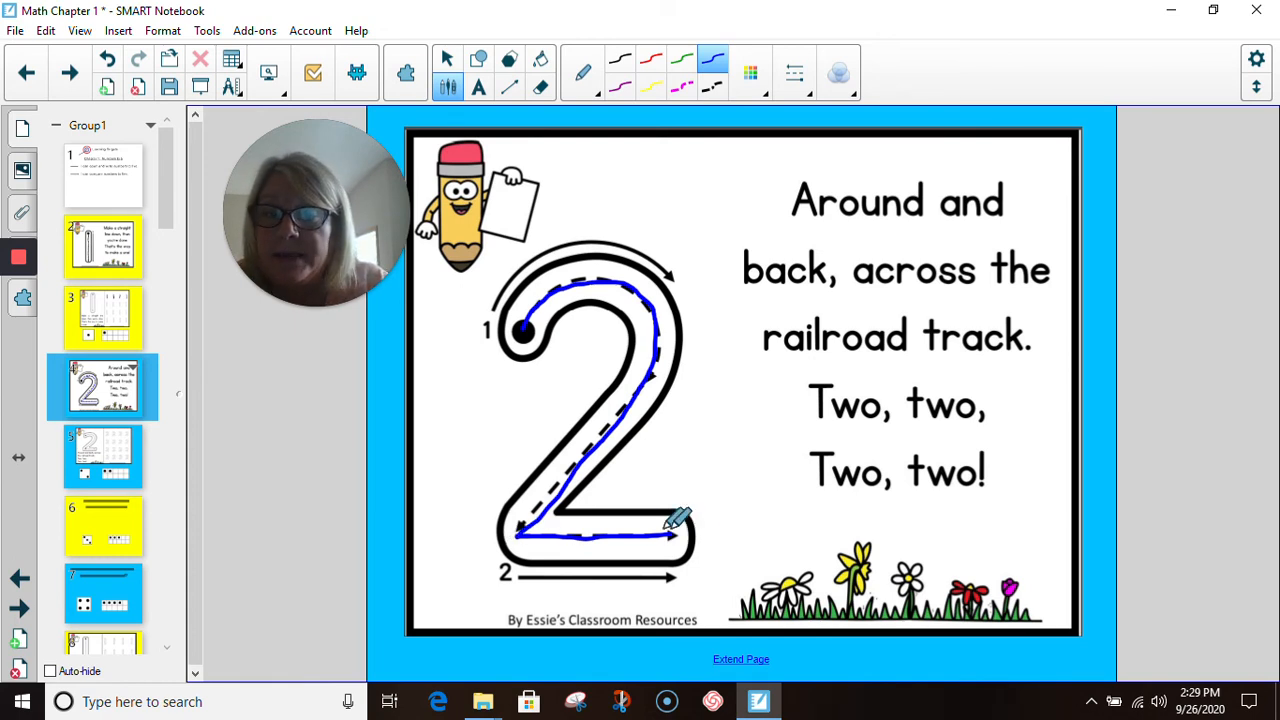
mouse_move(712, 330)
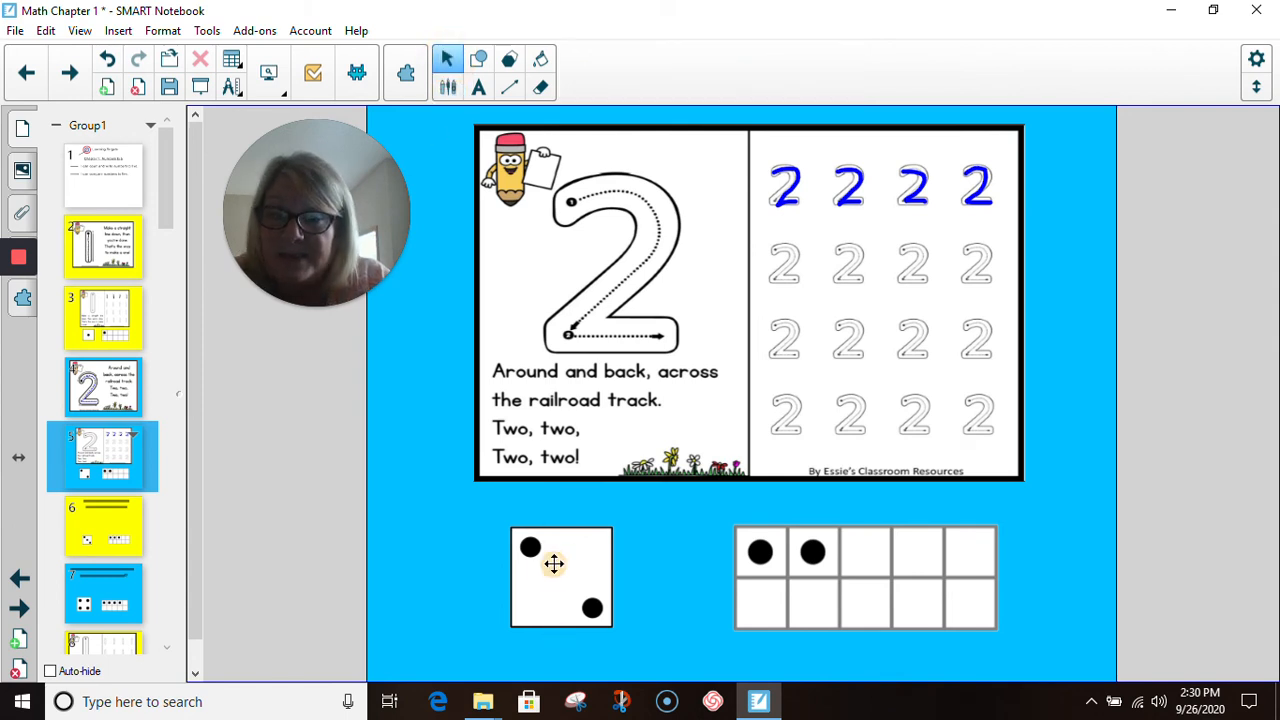
left_click_drag(530, 548, 530, 538)
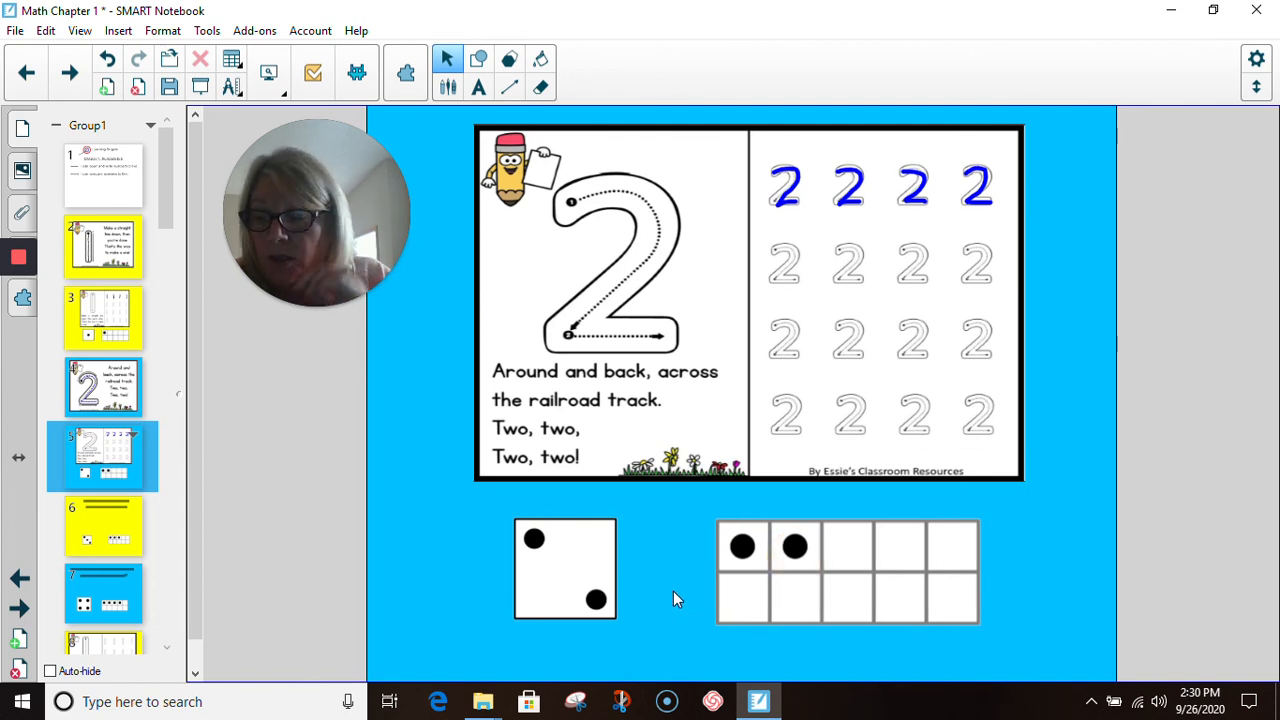
mouse_move(716, 548)
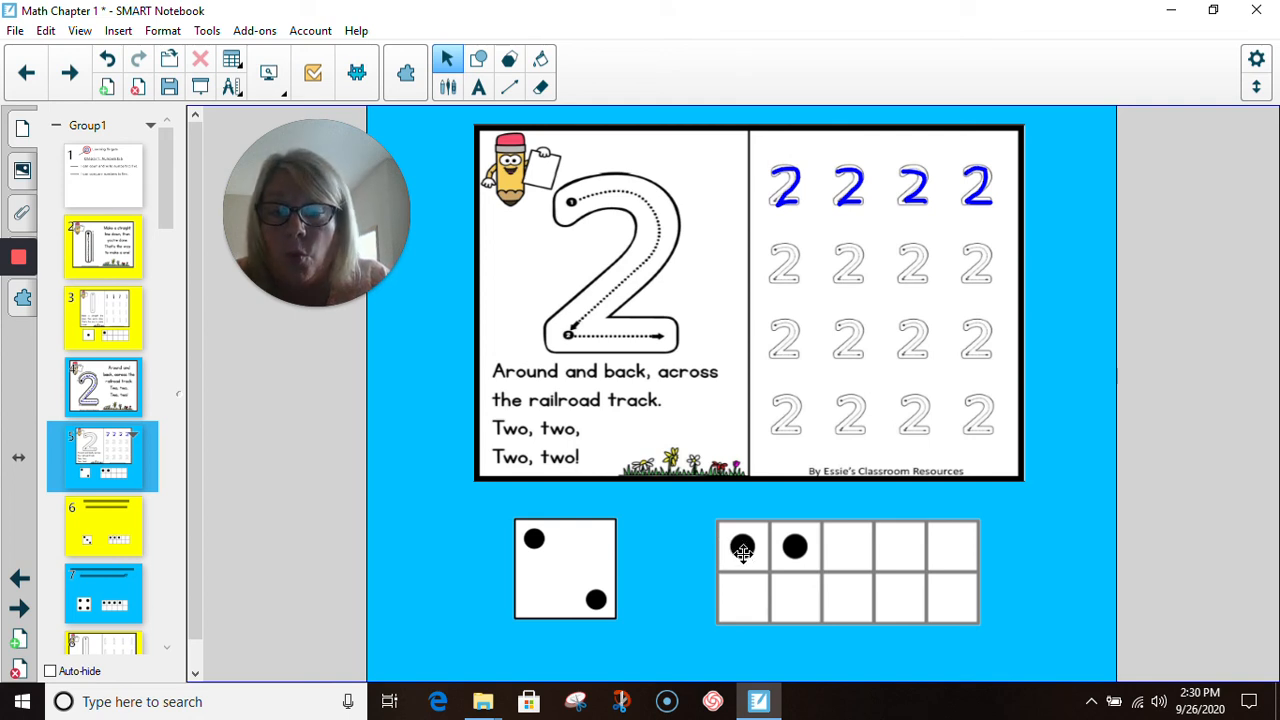
left_click_drag(742, 548, 796, 548)
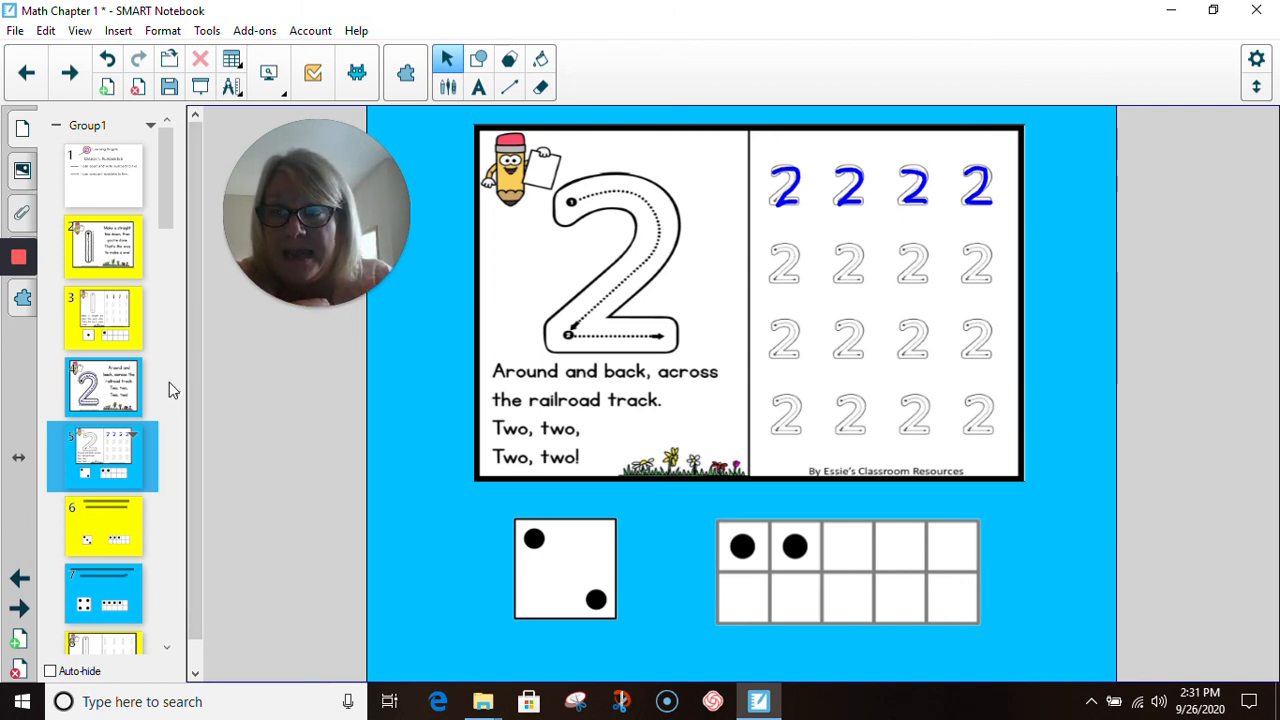
mouse_move(116, 252)
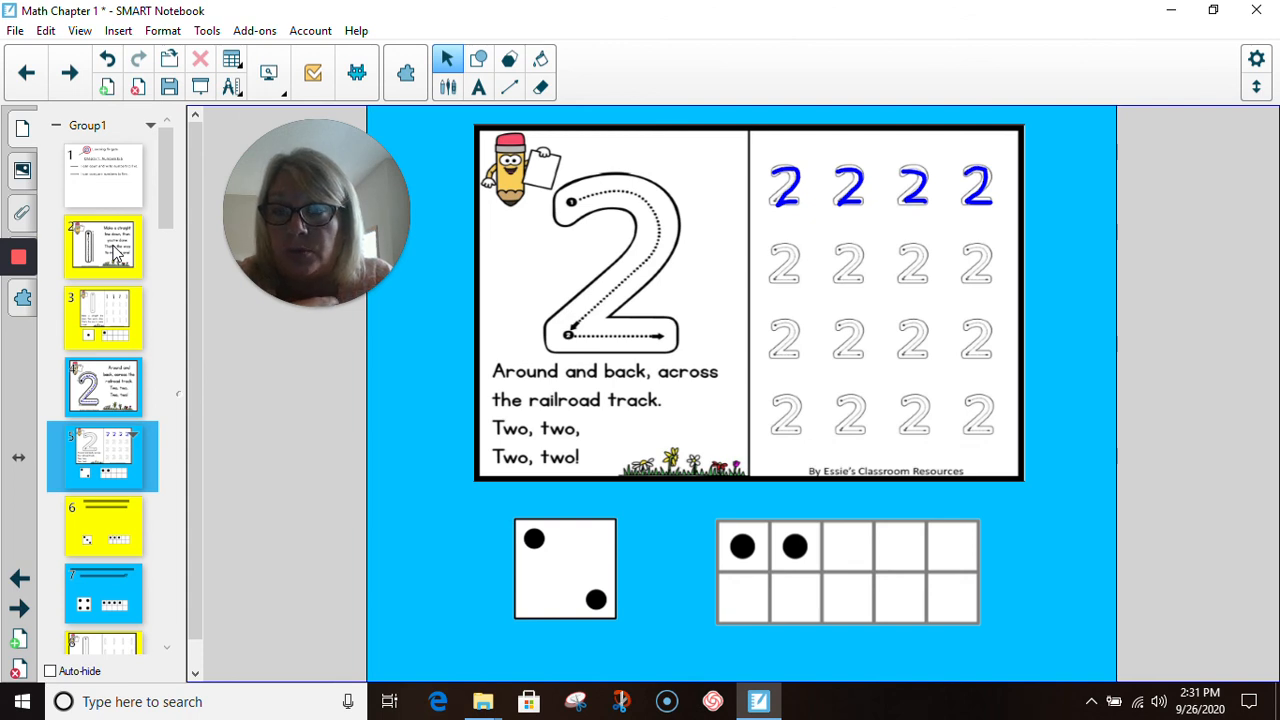